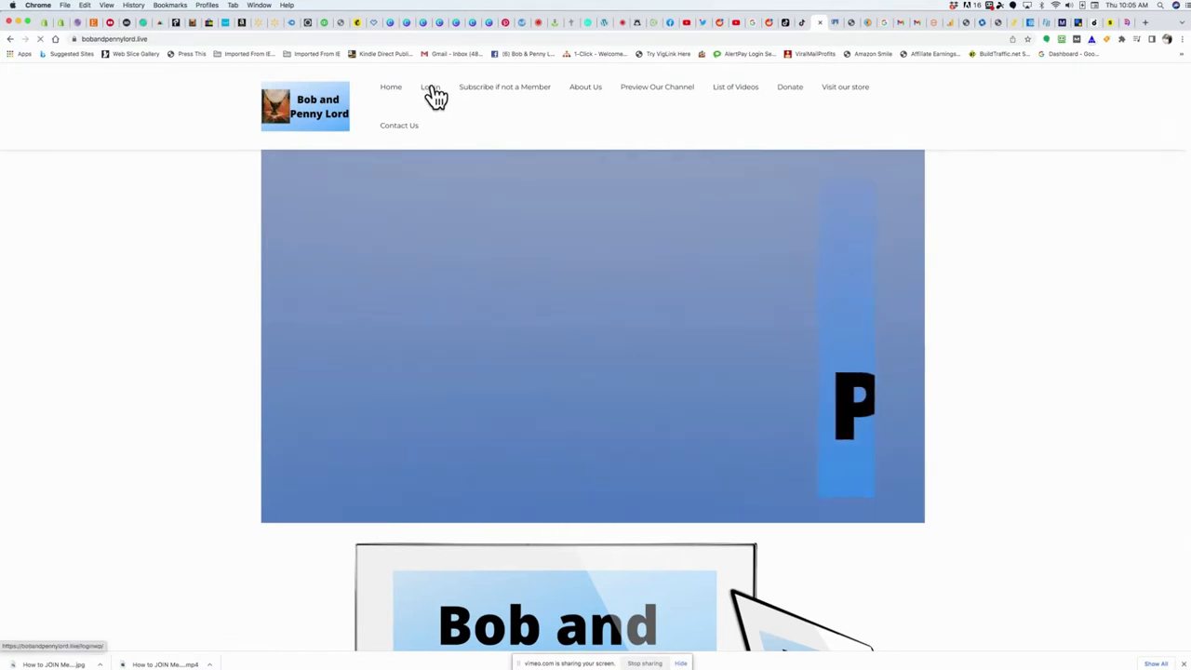
Go to the Login page and fill in the username and password
left_click(430, 87)
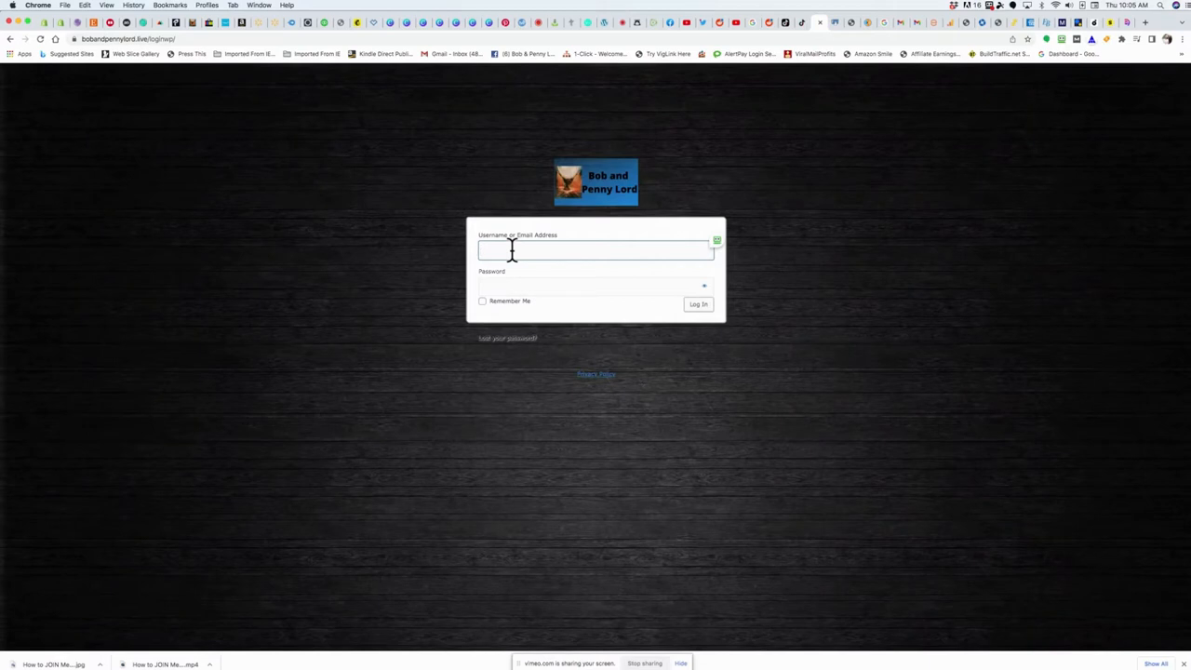
type("jo")
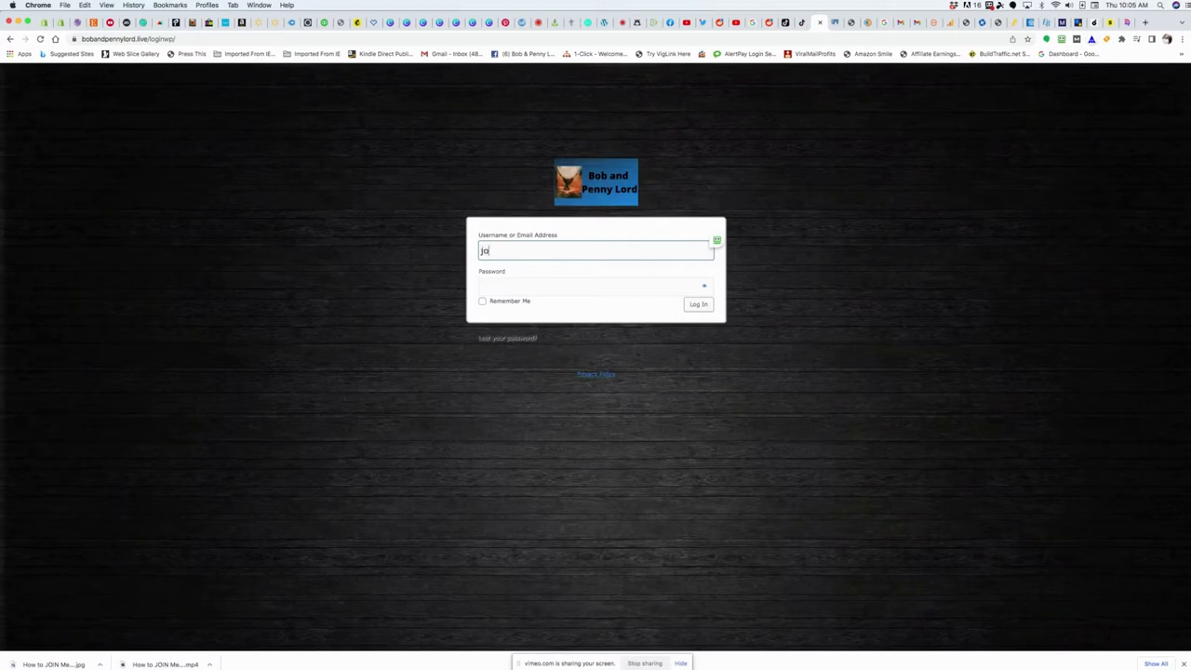
left_click(595, 286)
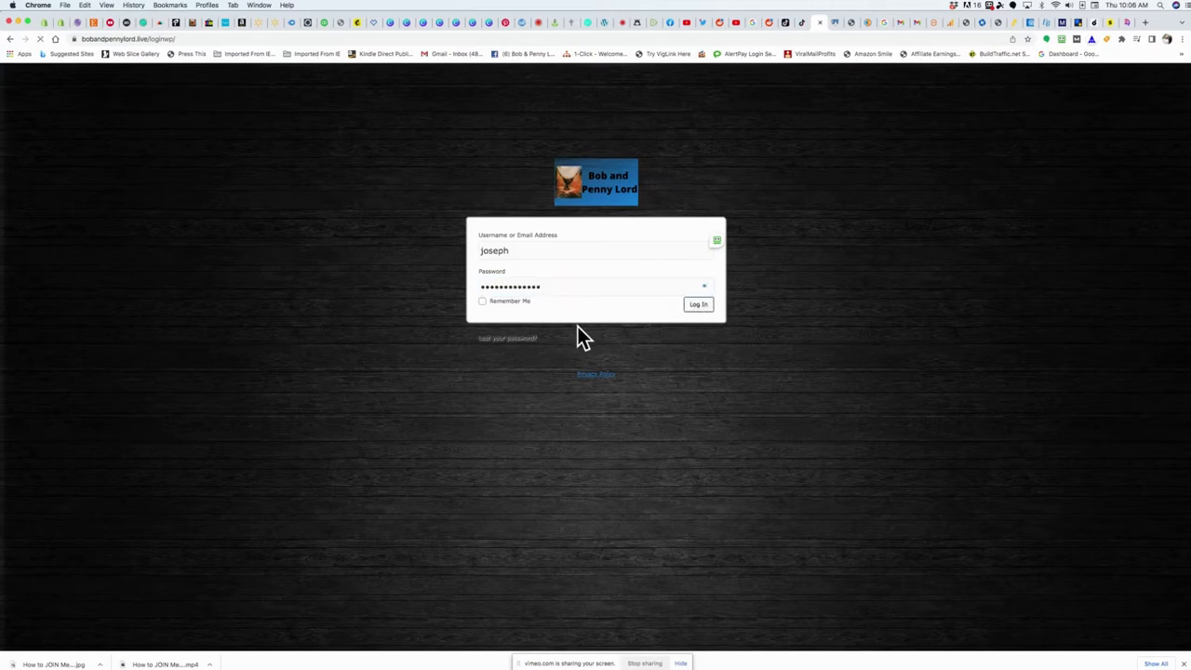
Sign in with the entered credentials and head to Video On Demand
left_click(697, 303)
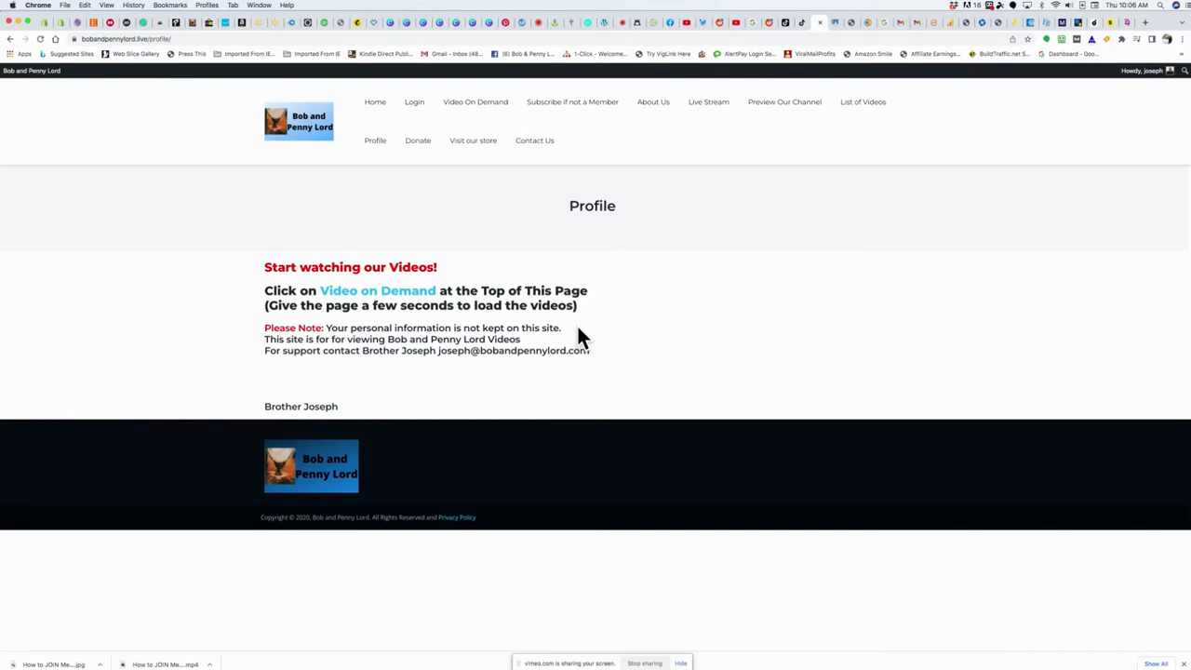
mouse_move(465, 327)
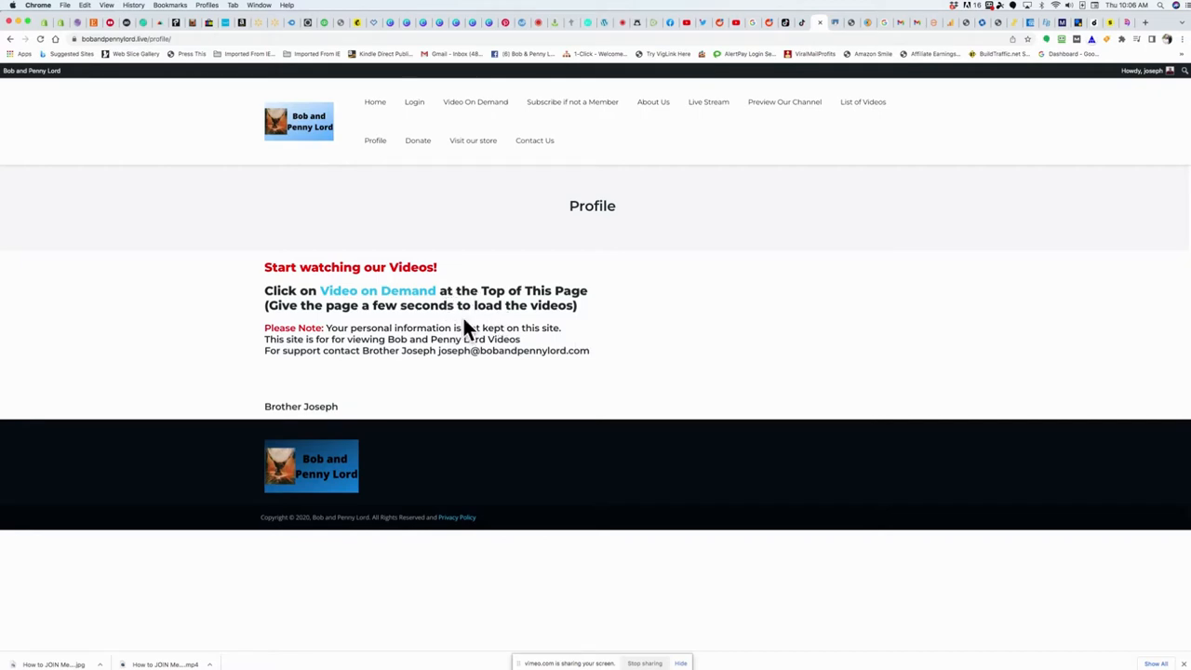
mouse_move(465, 267)
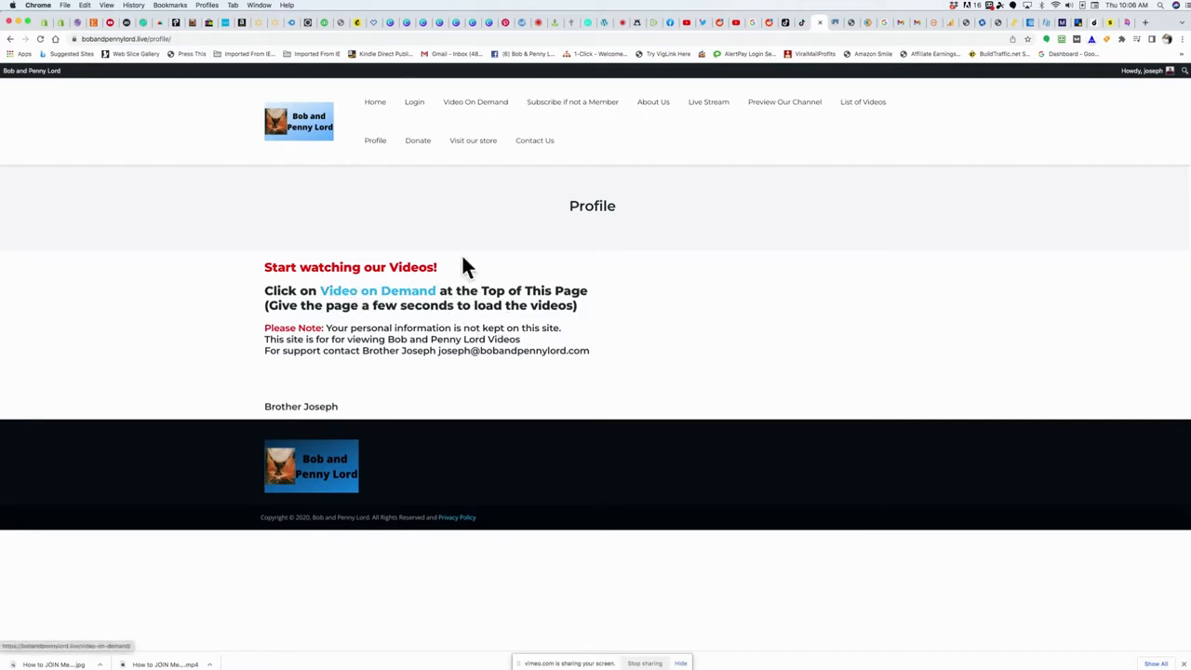
mouse_move(473, 109)
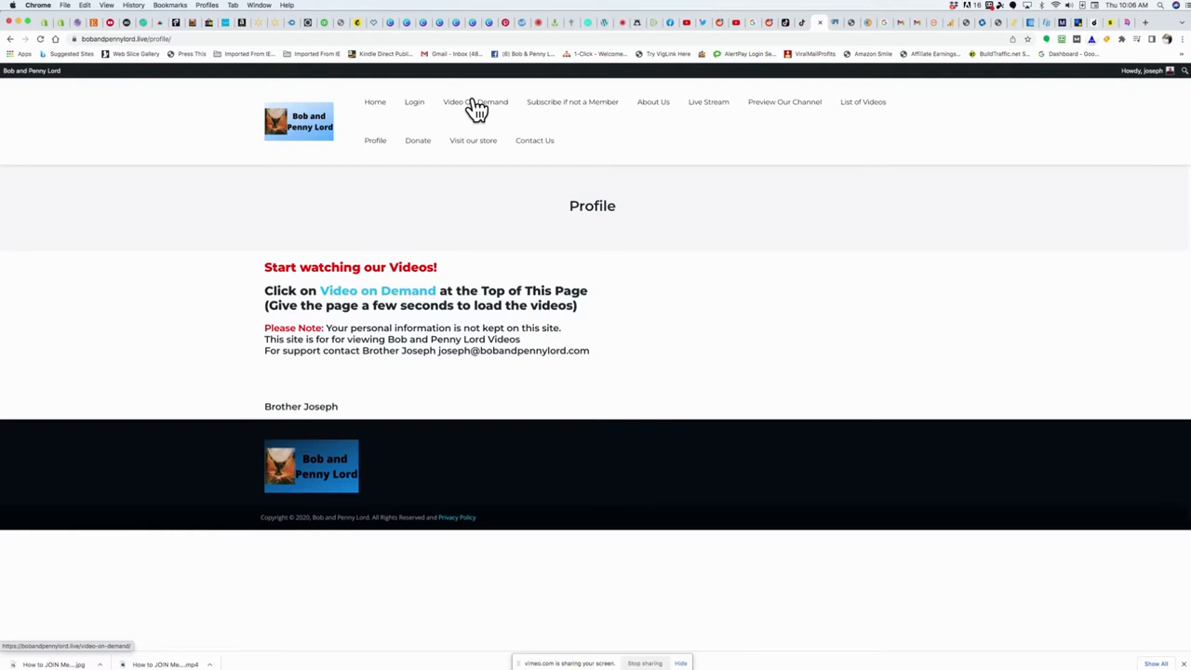
mouse_move(475, 166)
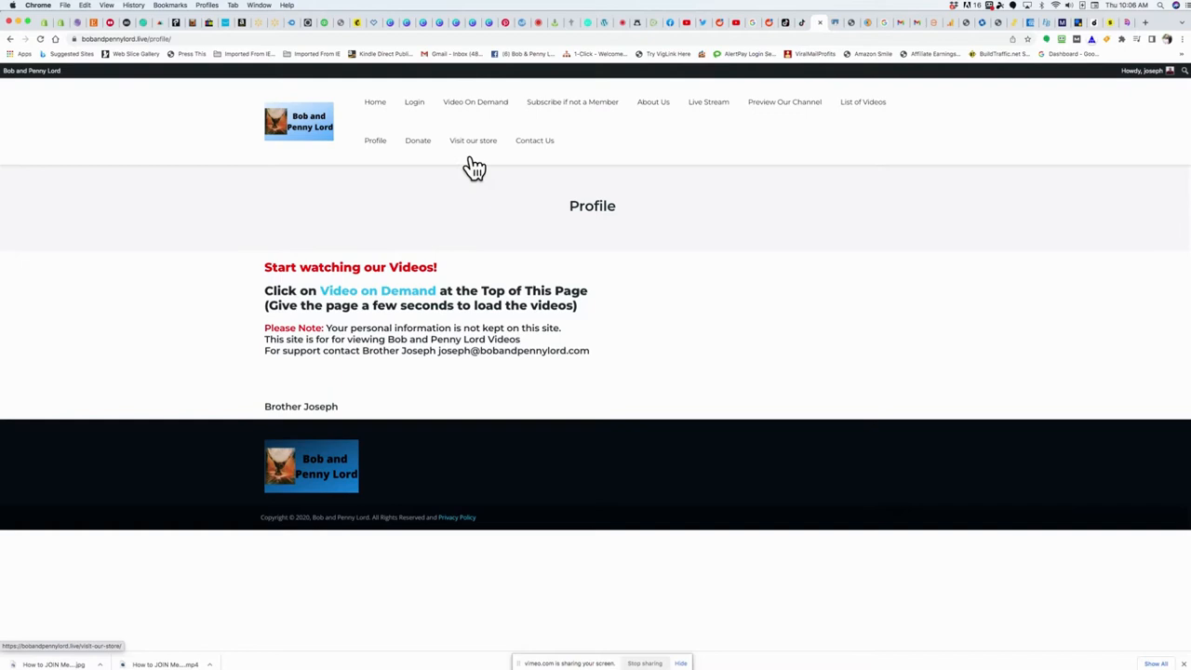
left_click(475, 101)
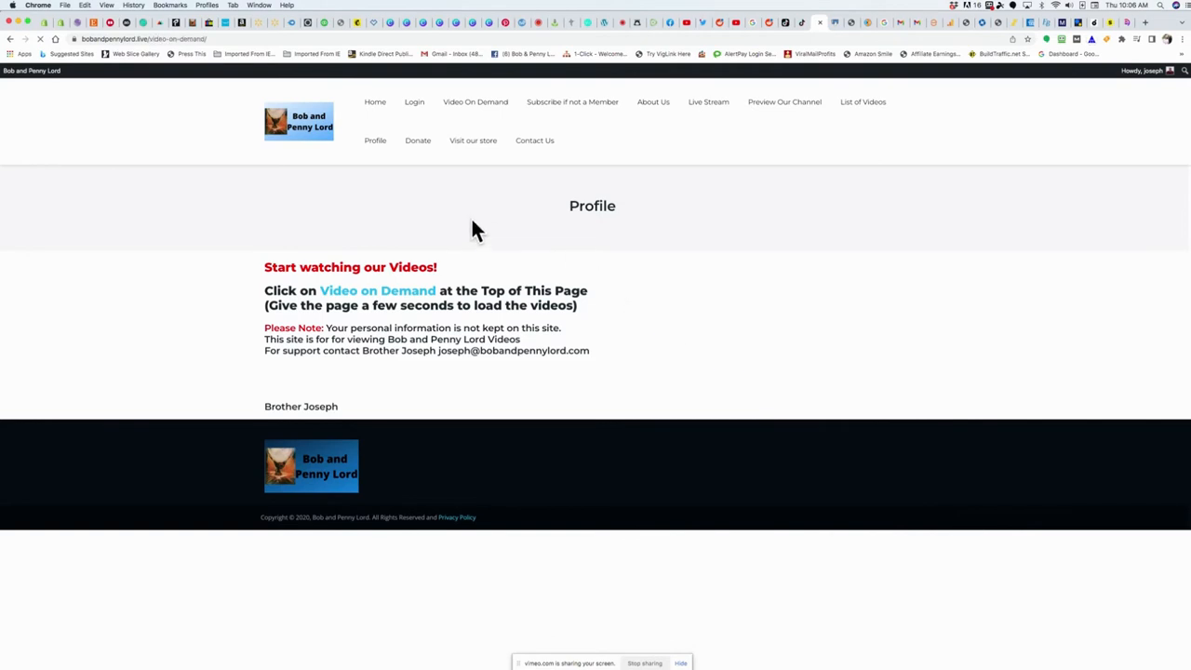
left_click(474, 101)
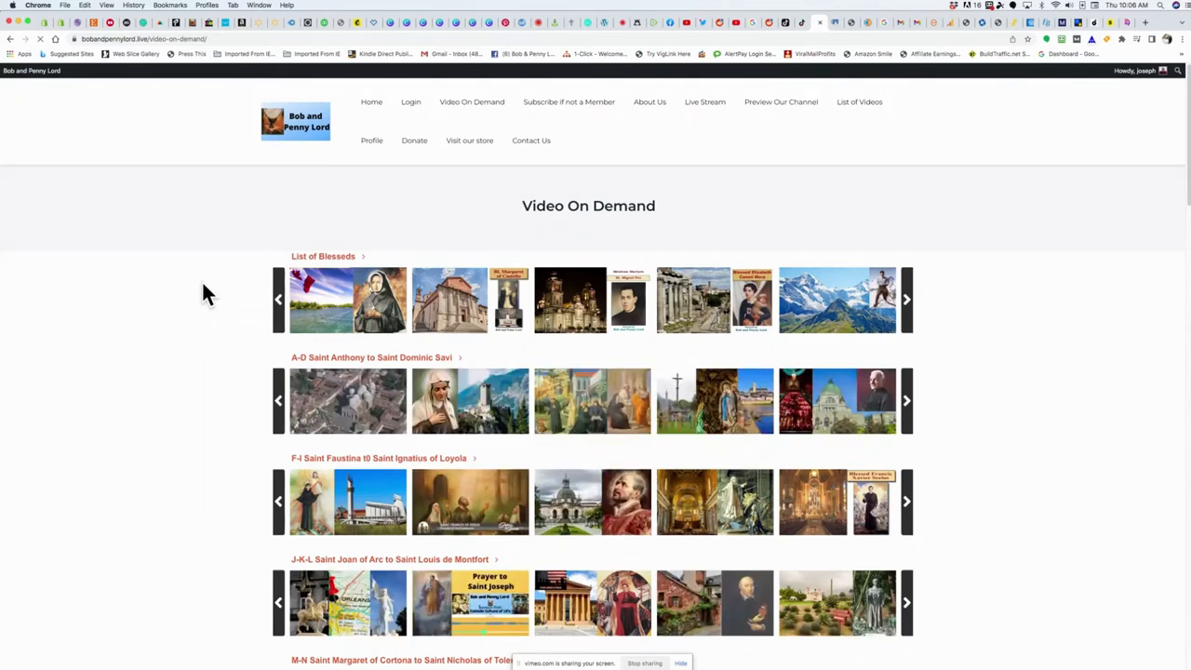
mouse_move(216, 340)
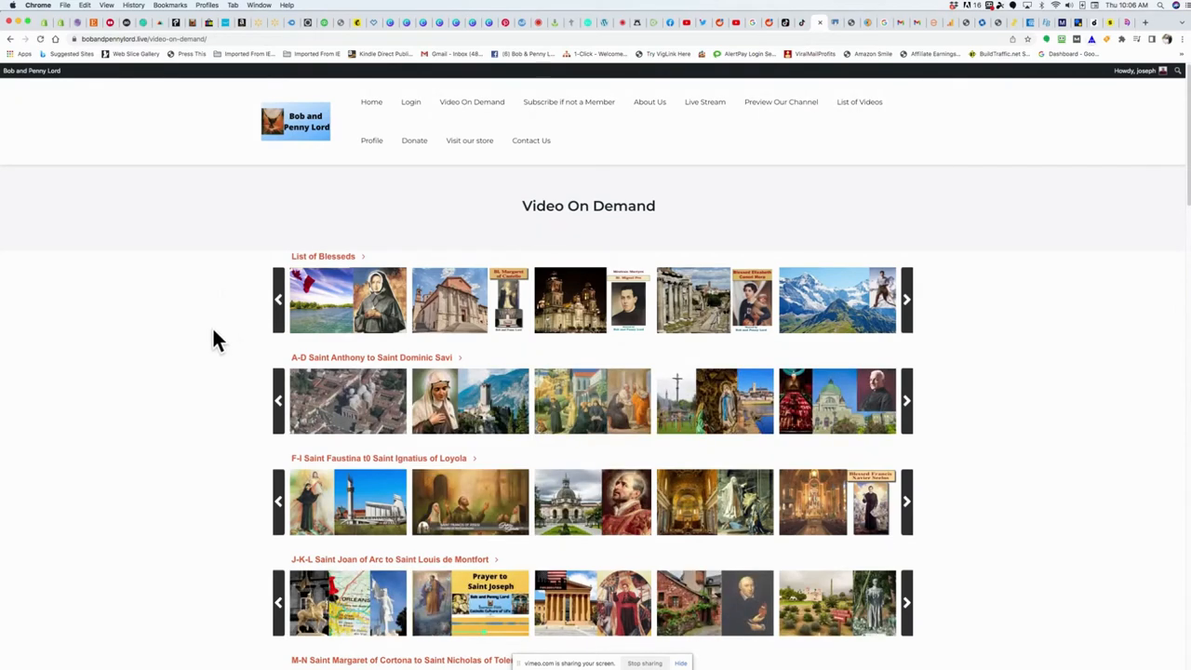
scroll("down", 3)
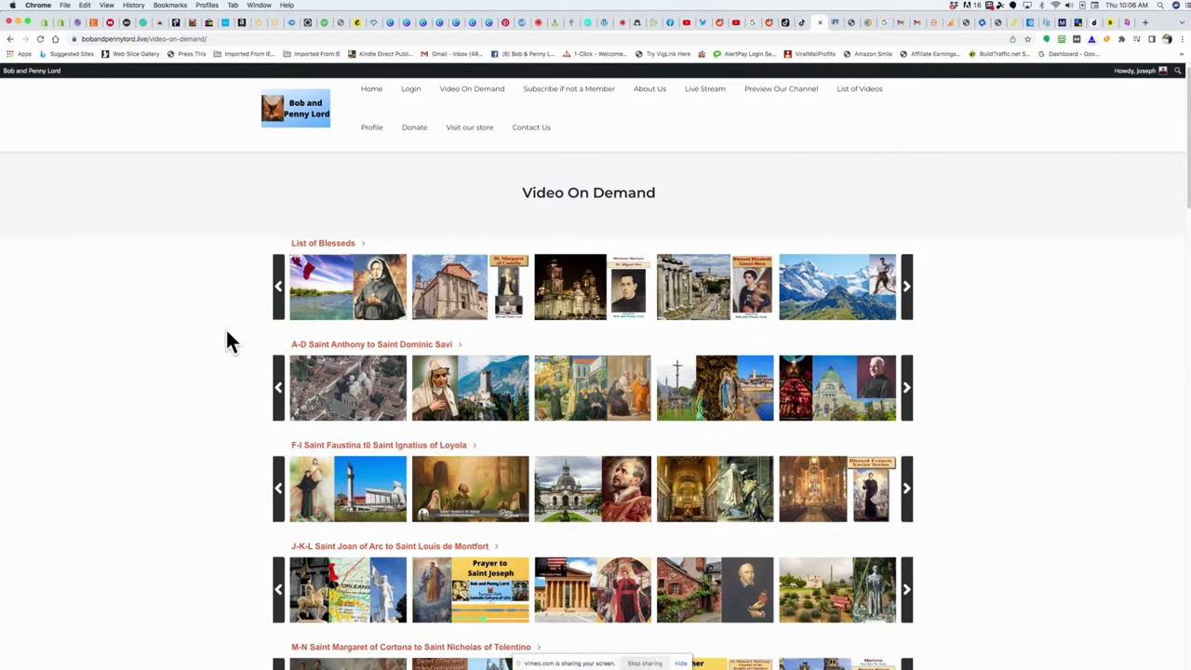
scroll("down", 3)
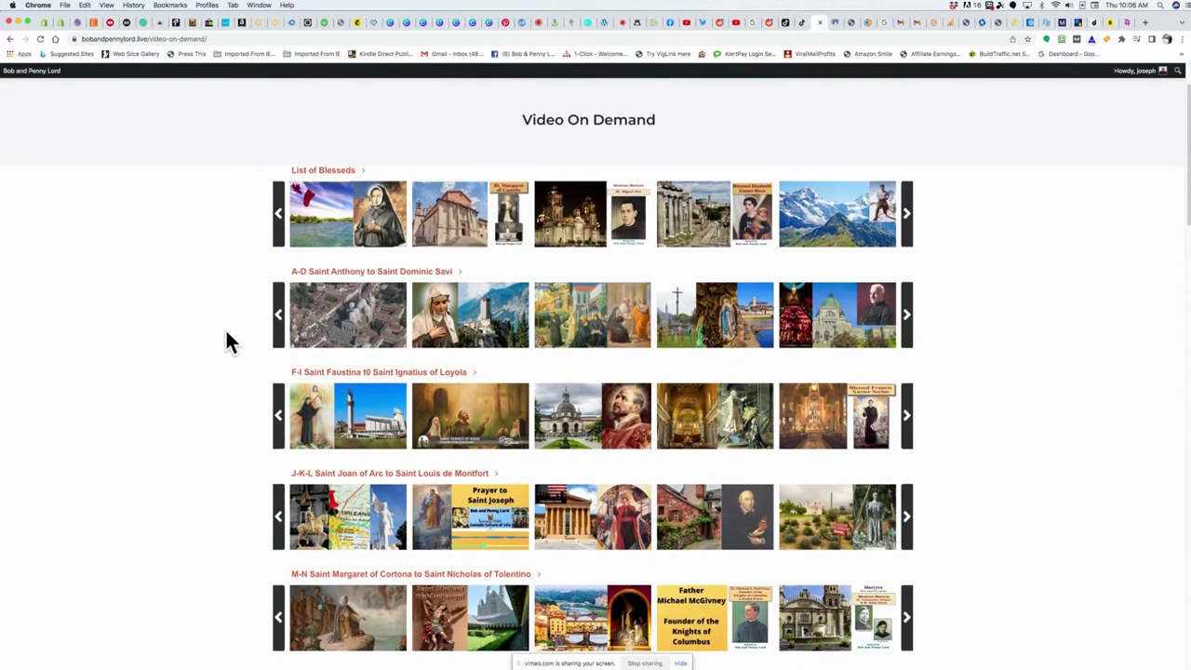
scroll("down", 3)
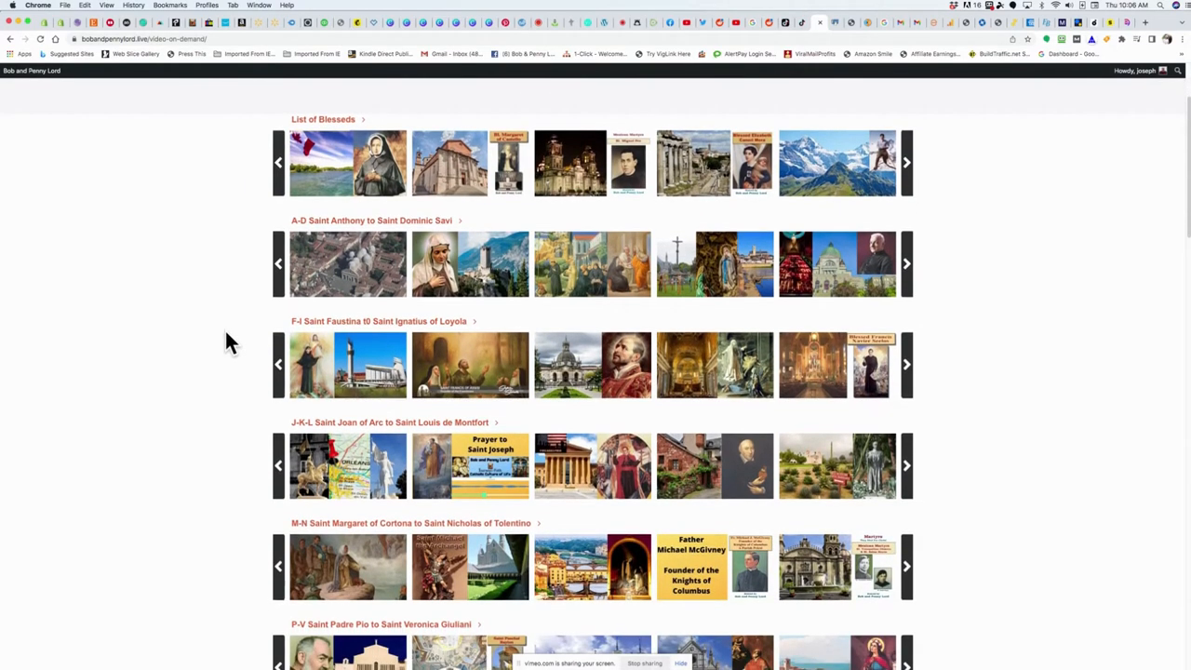
scroll("down", 3)
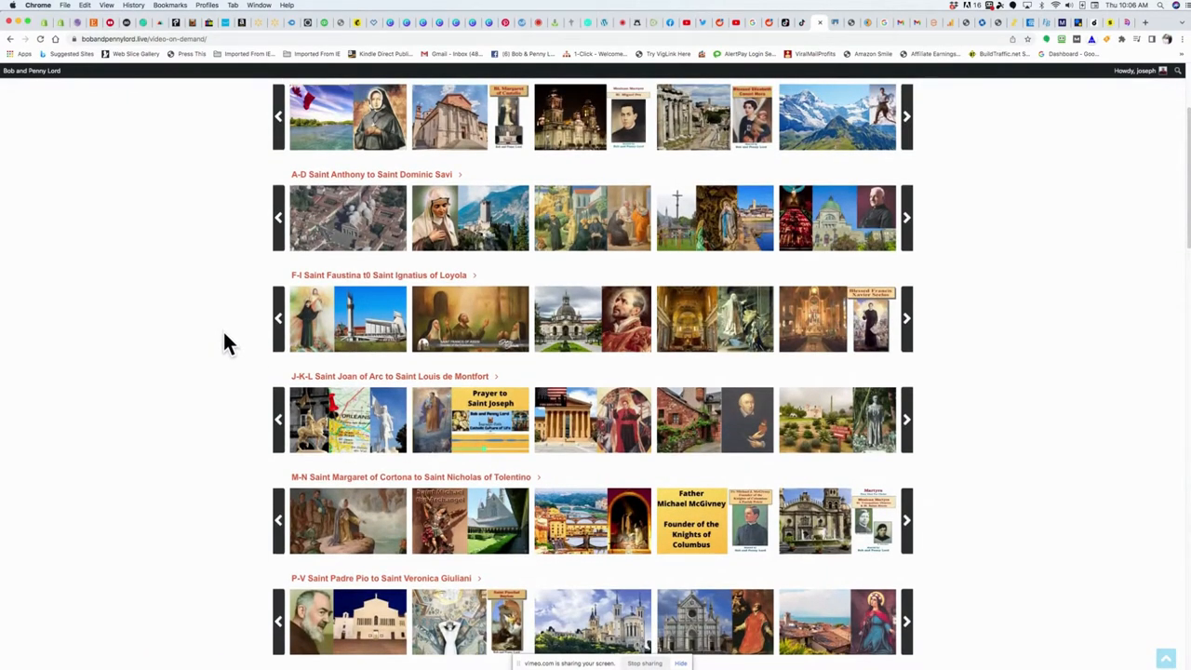
scroll("down", 3)
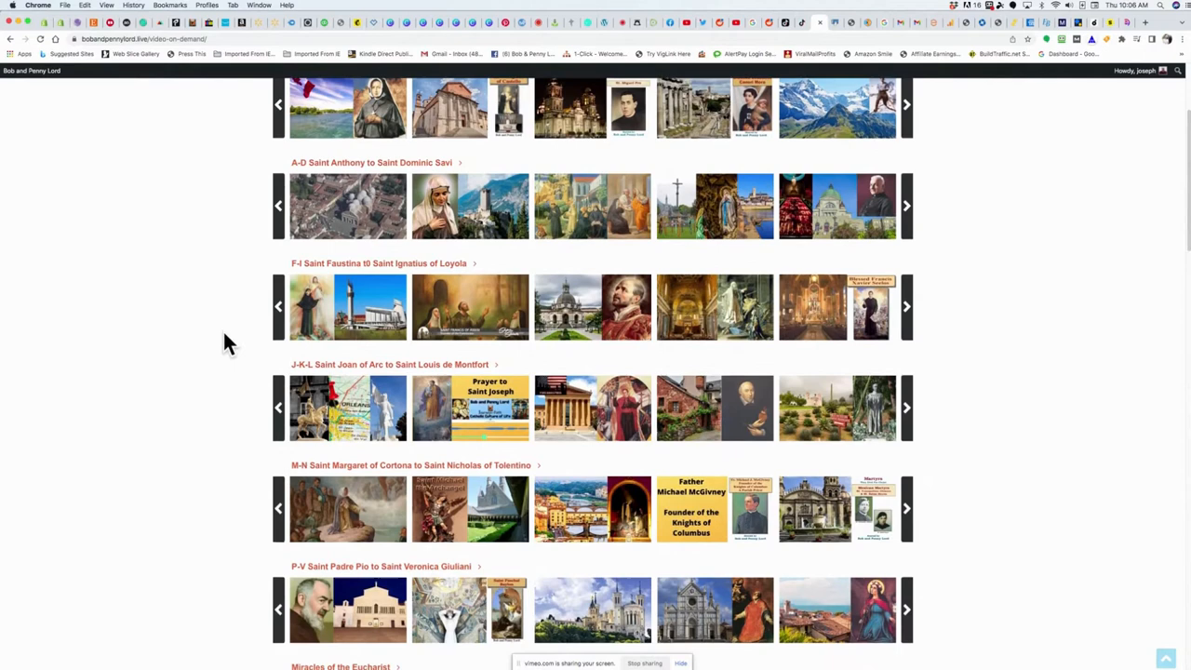
scroll("down", 3)
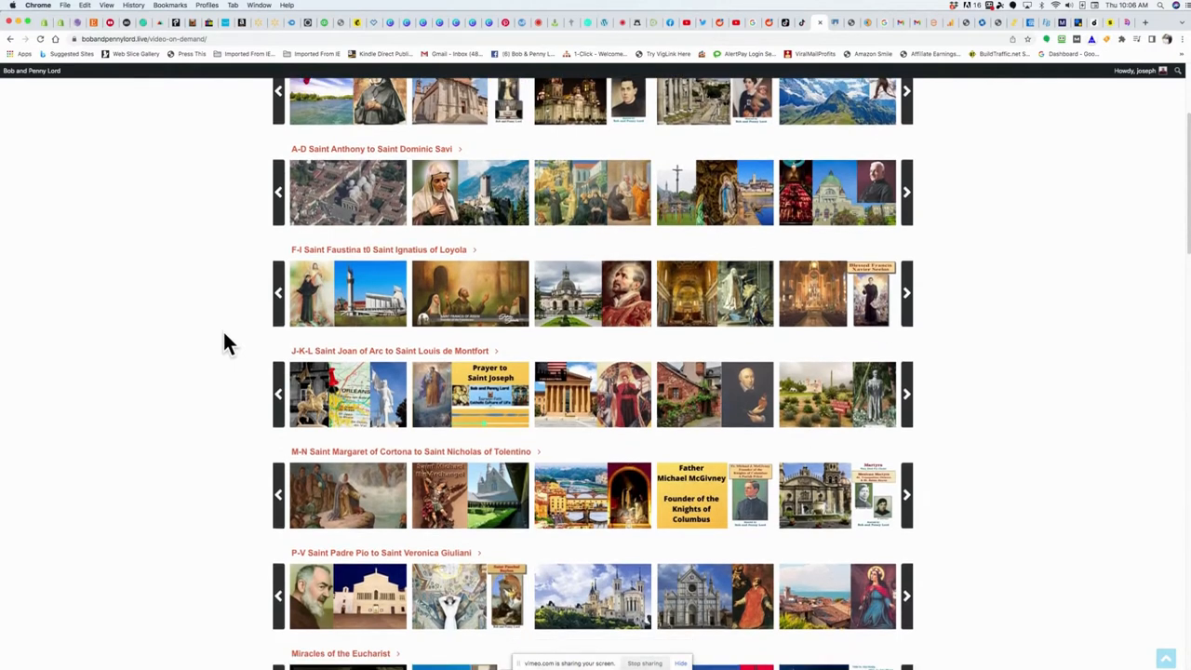
scroll("down", 3)
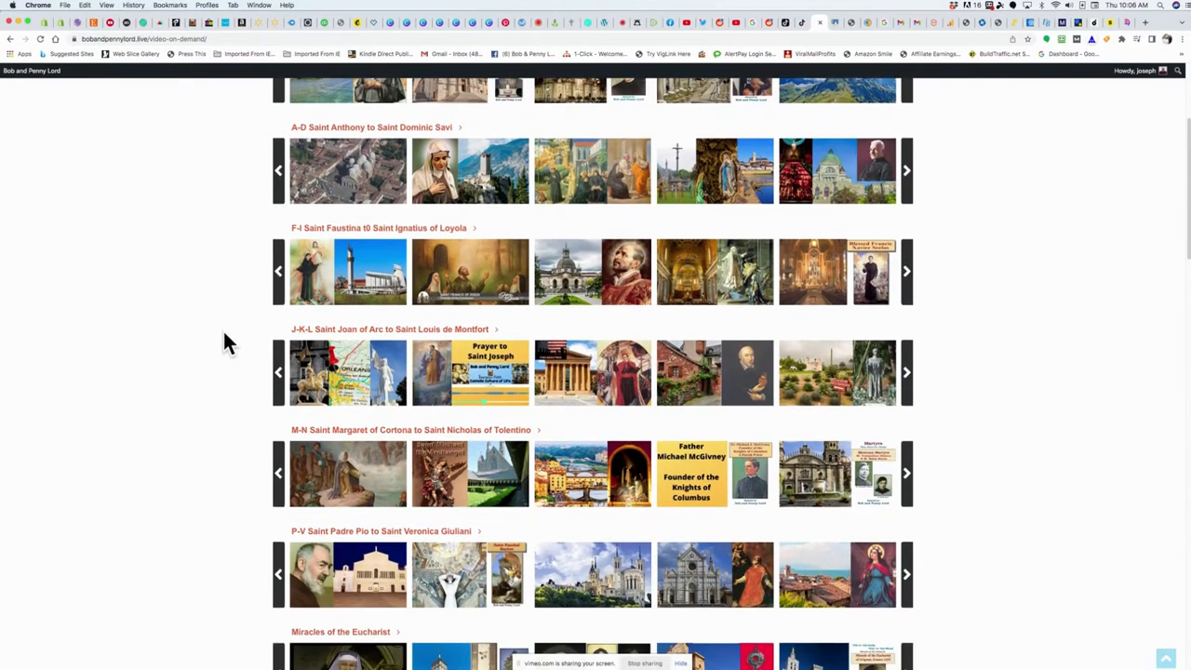
scroll("down", 3)
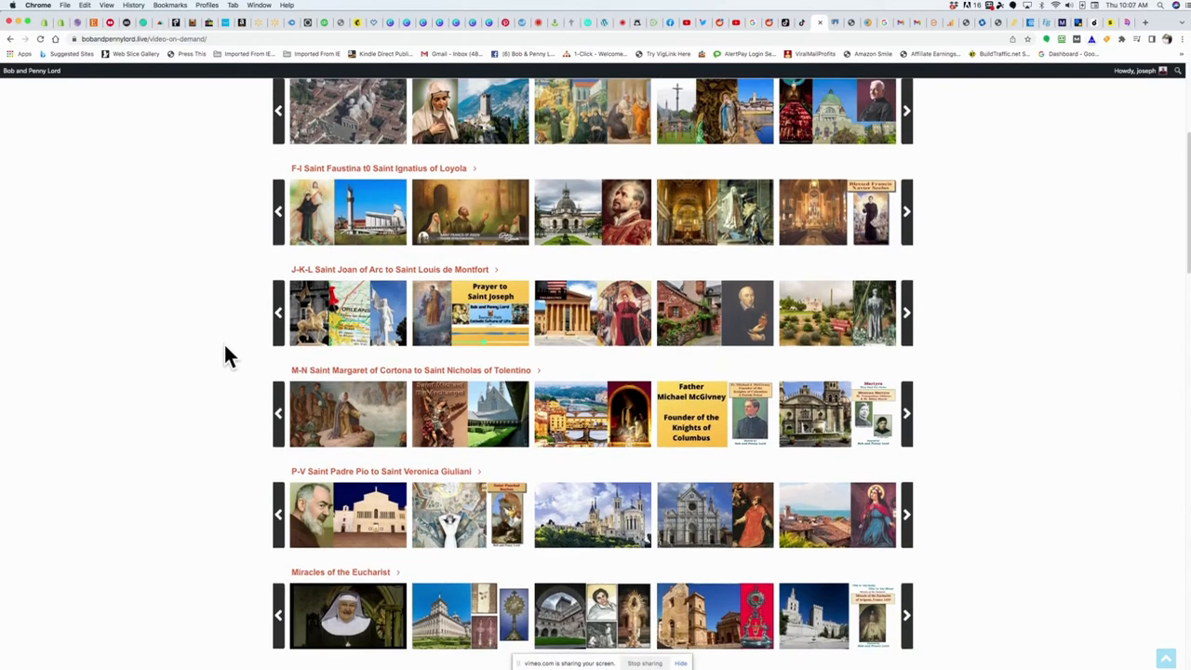
scroll("down", 3)
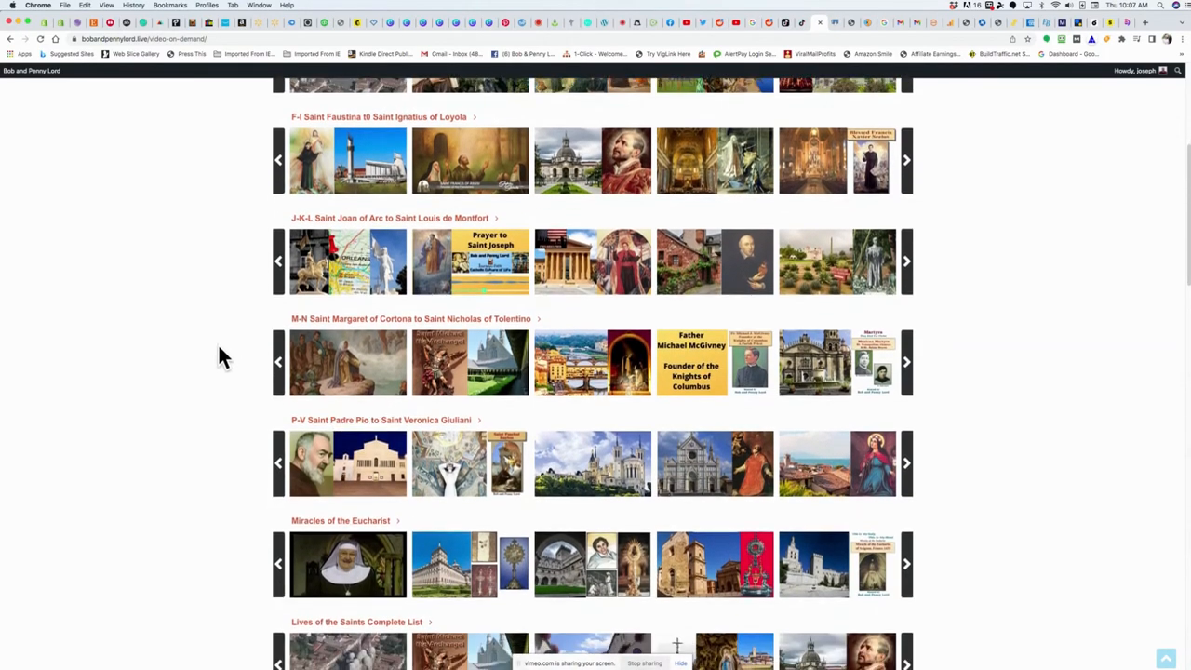
scroll("down", 3)
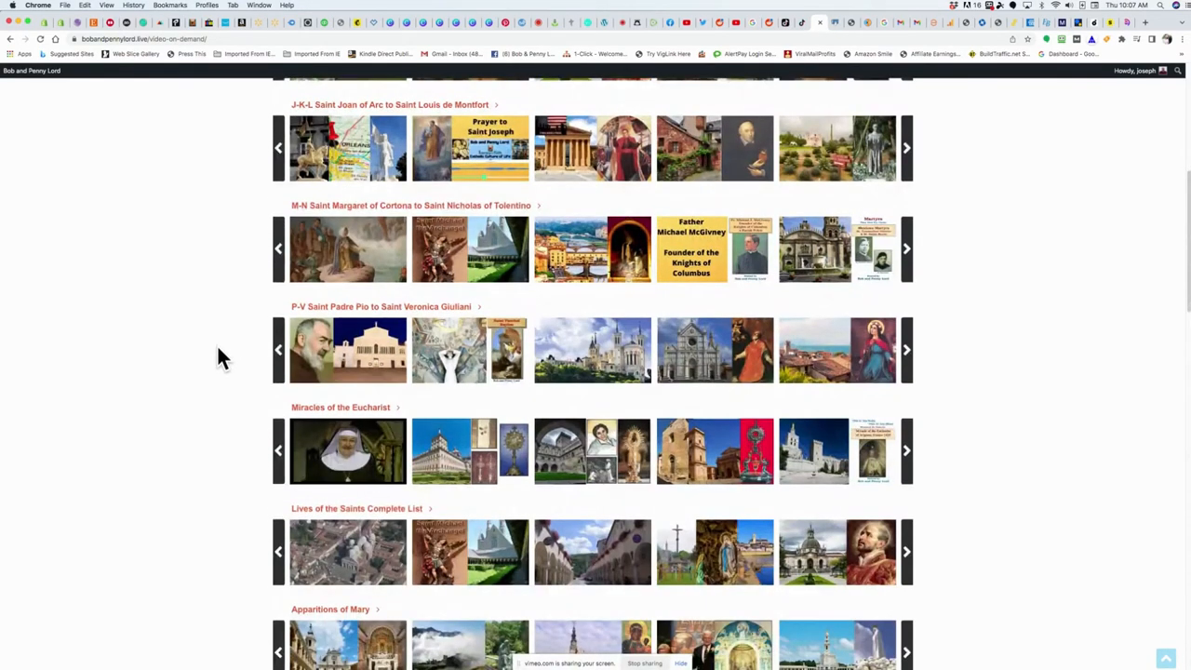
scroll("down", 3)
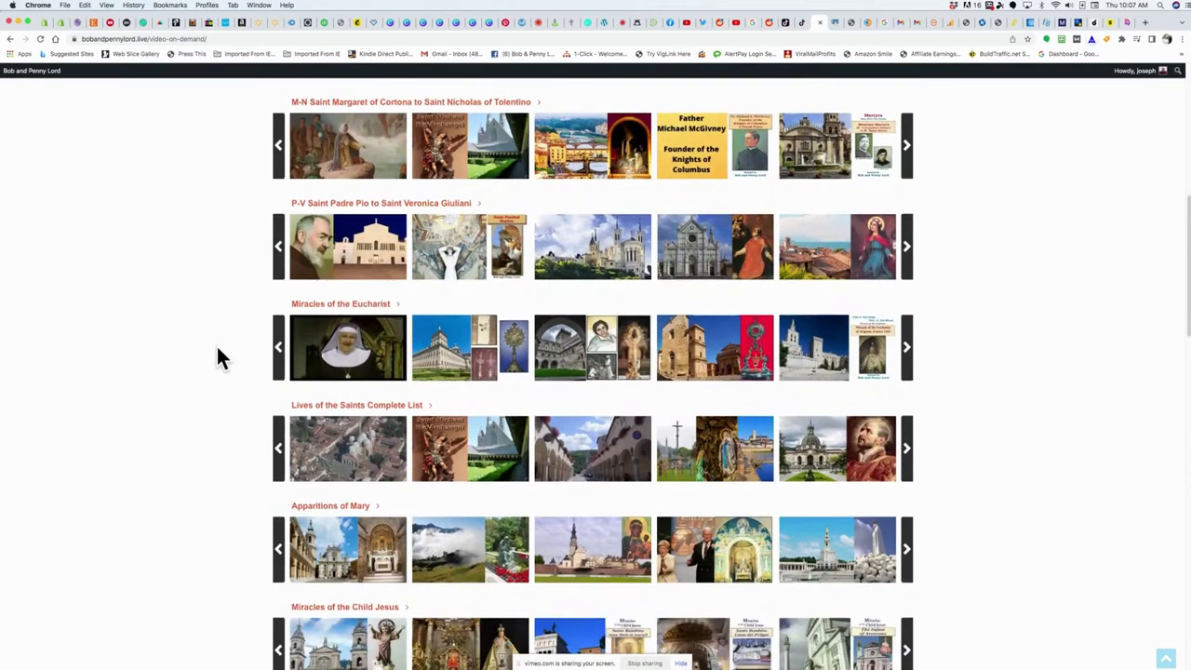
scroll("down", 3)
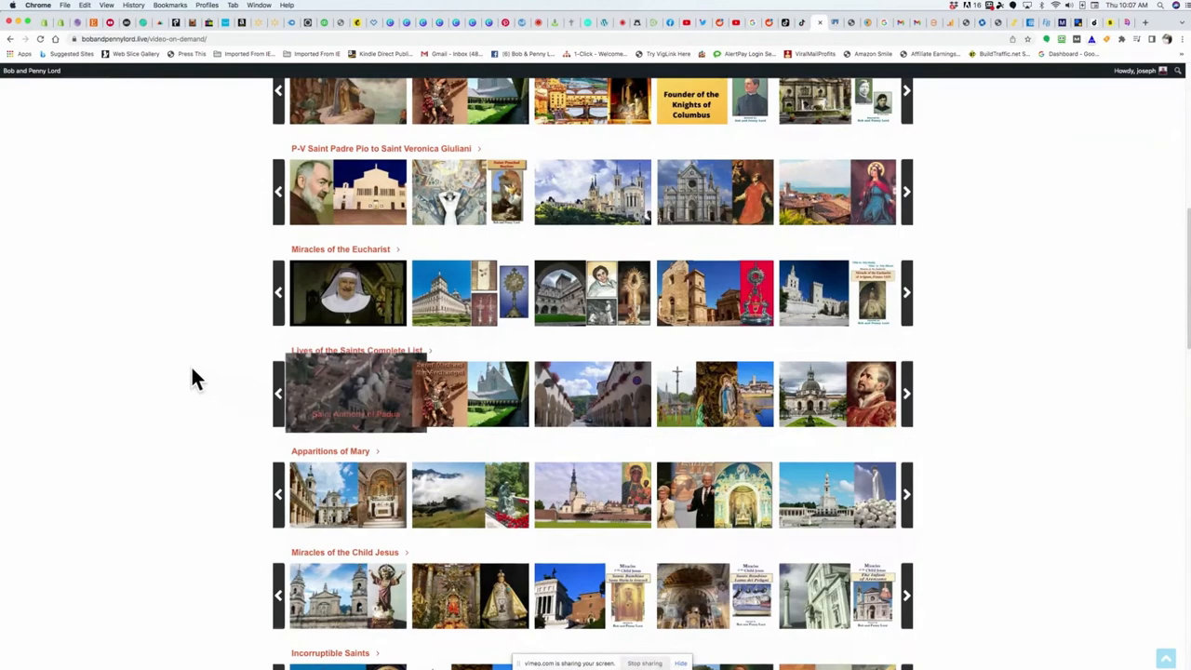
scroll("down", 3)
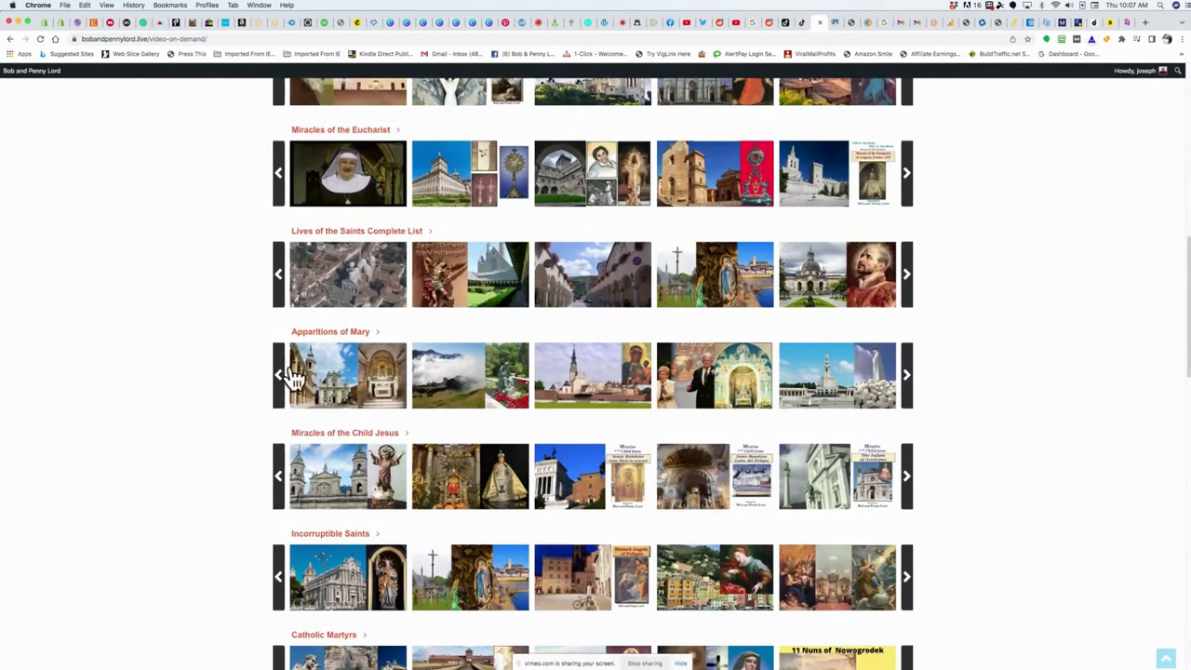
scroll("down", 3)
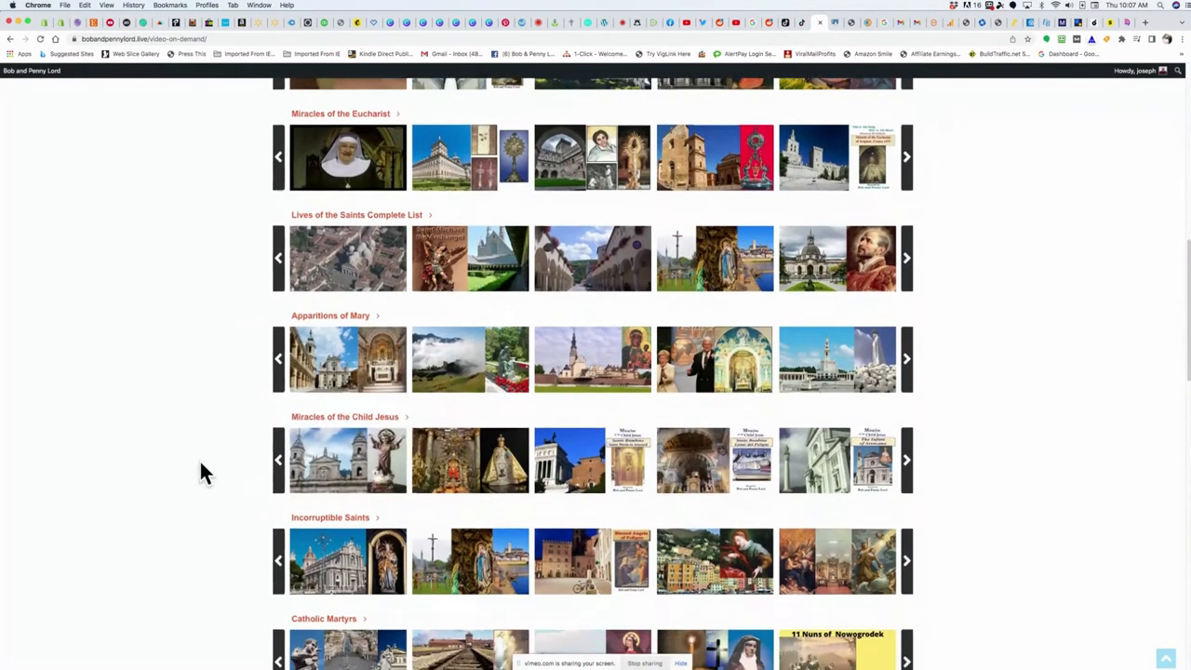
scroll("down", 3)
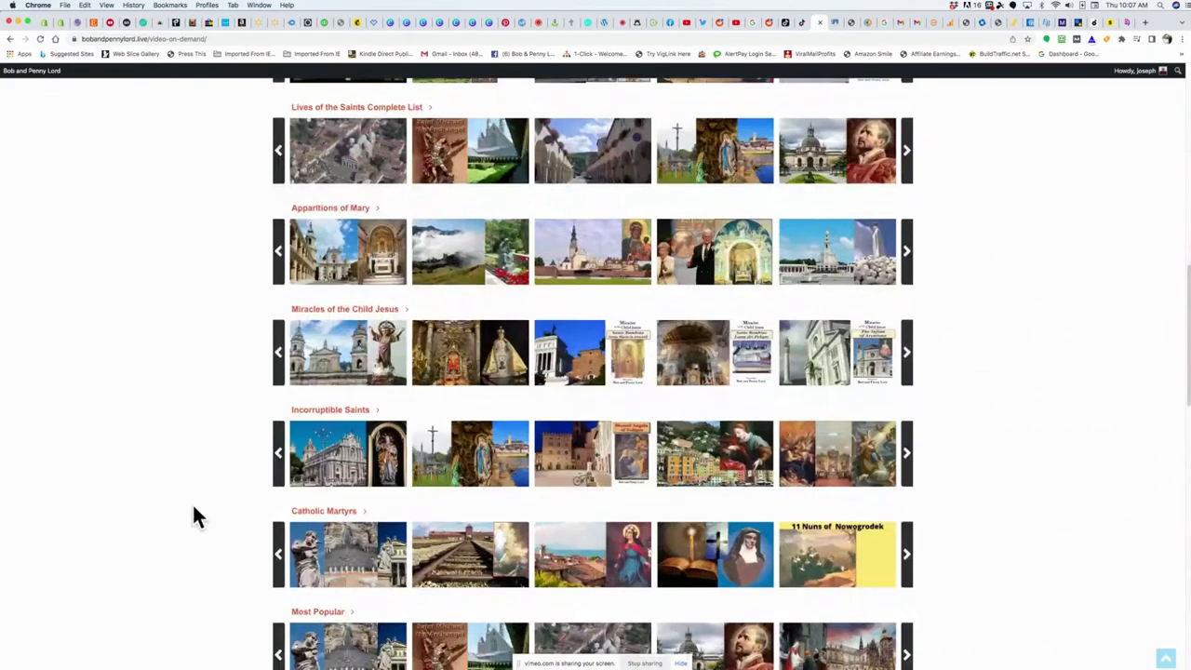
scroll("down", 3)
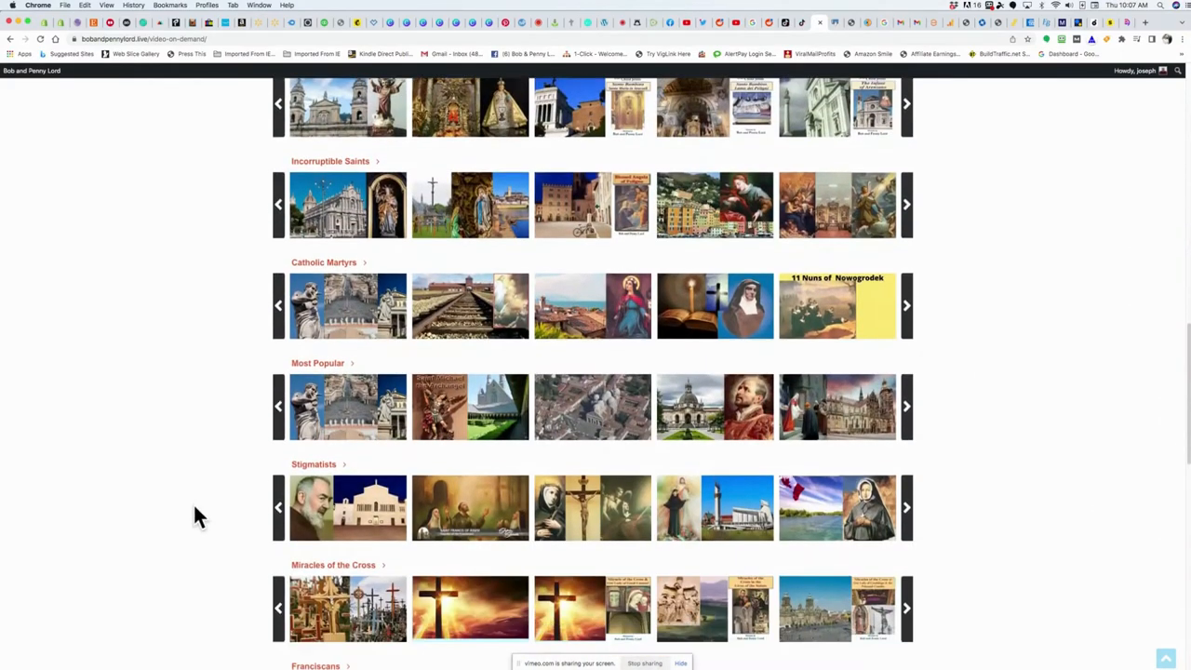
scroll("down", 3)
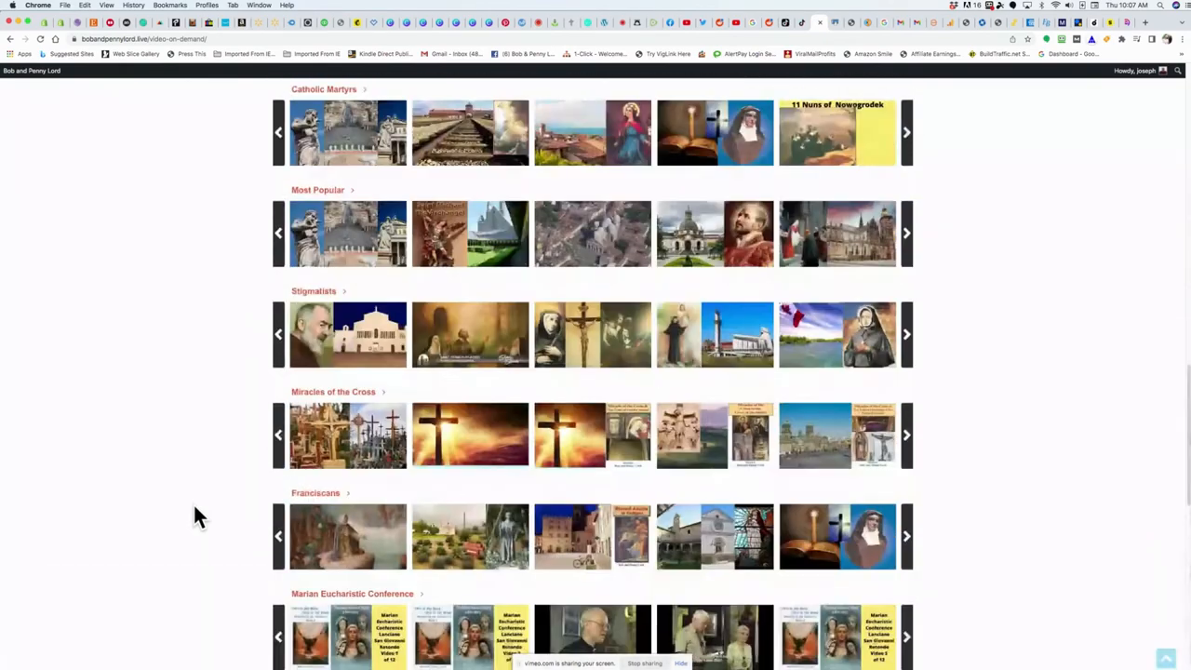
scroll("down", 3)
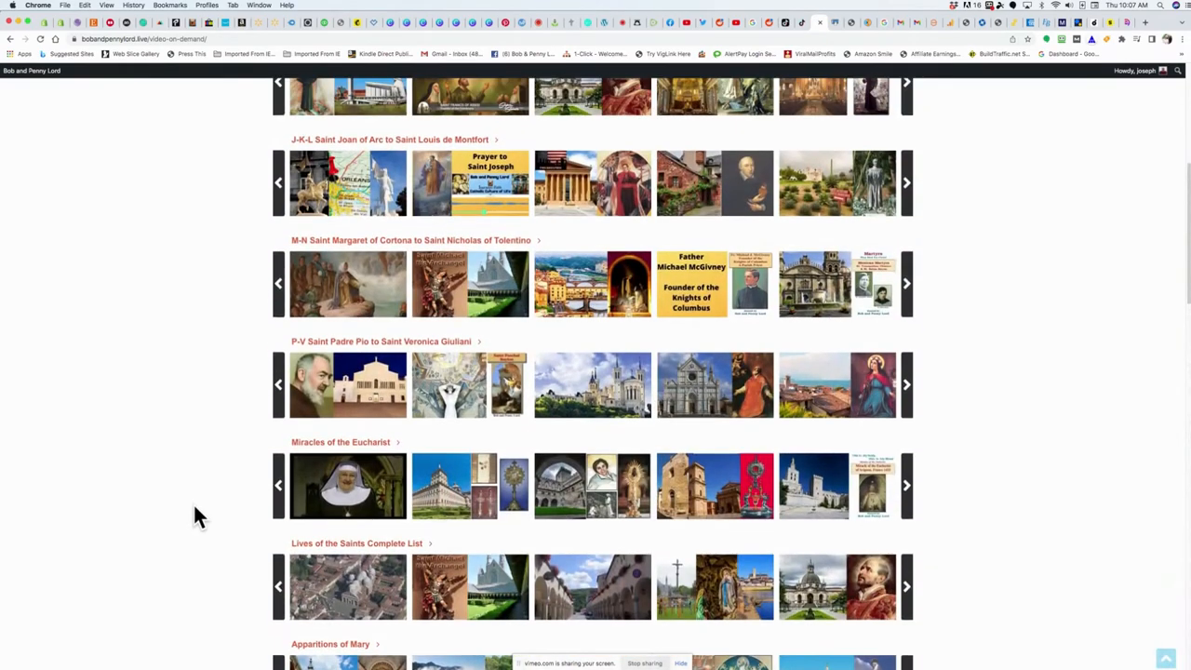
mouse_move(152, 496)
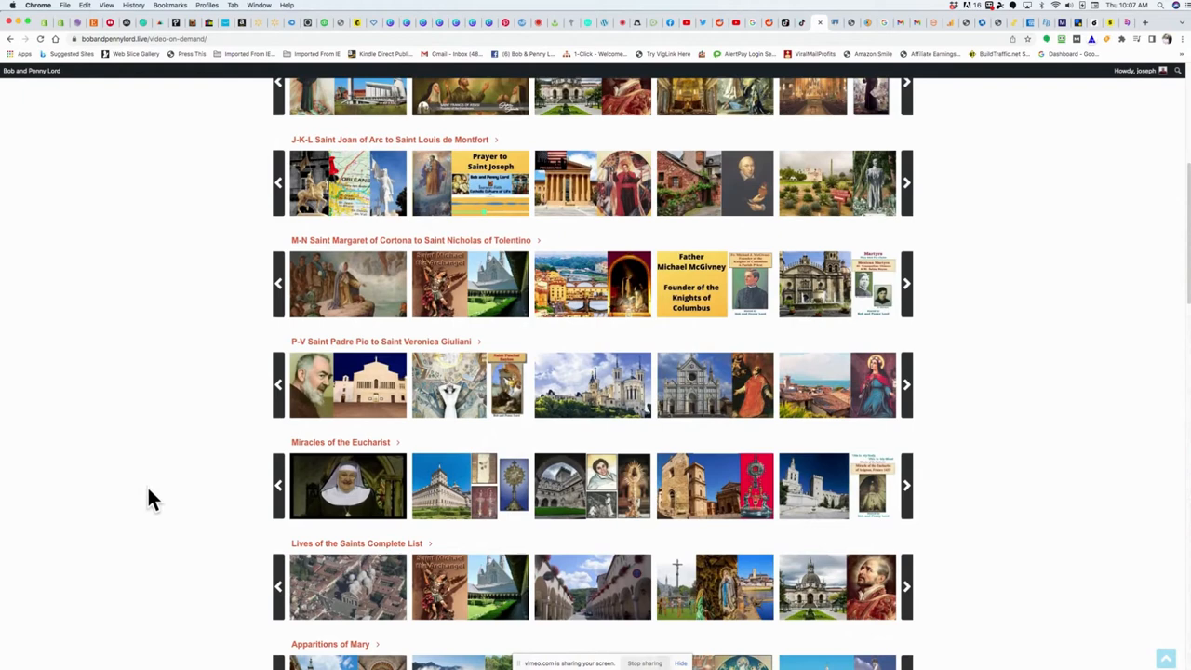
mouse_move(455, 490)
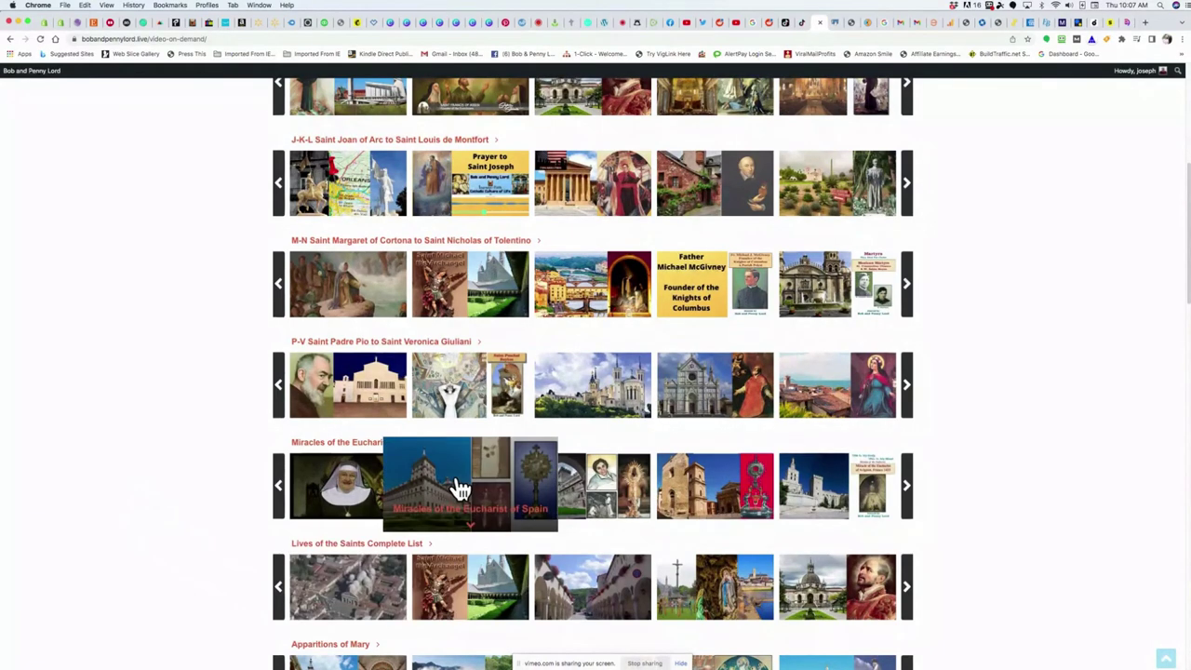
mouse_move(465, 489)
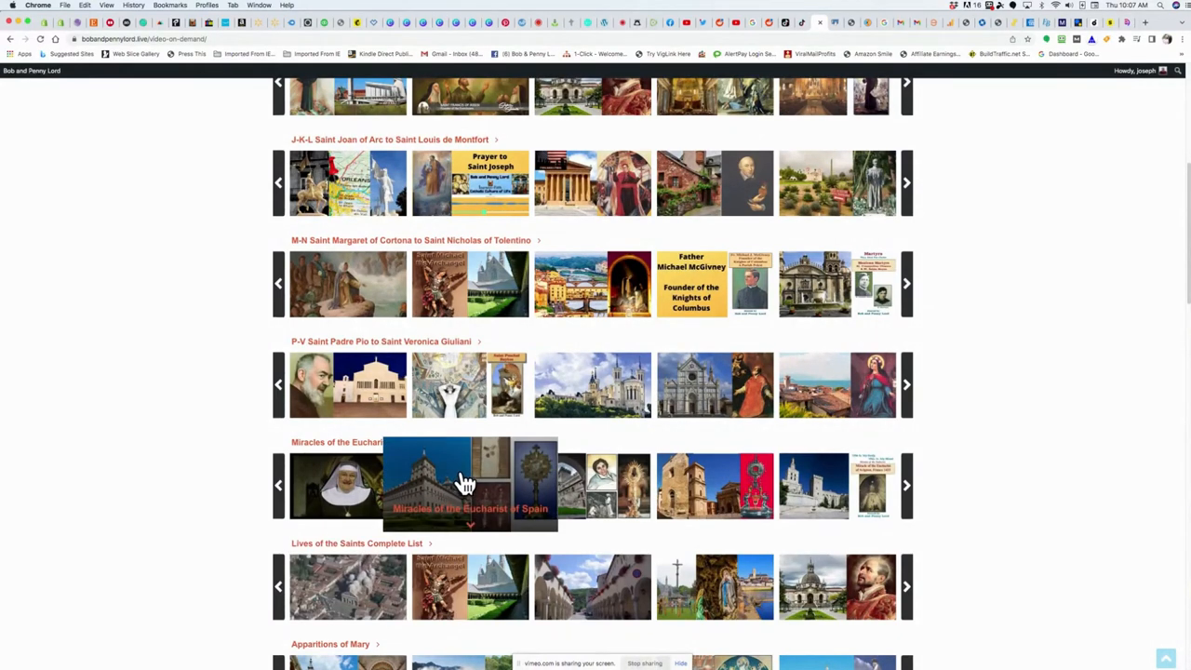
Expand the Miracles of the Eucharist of Spain details and play it
left_click(463, 482)
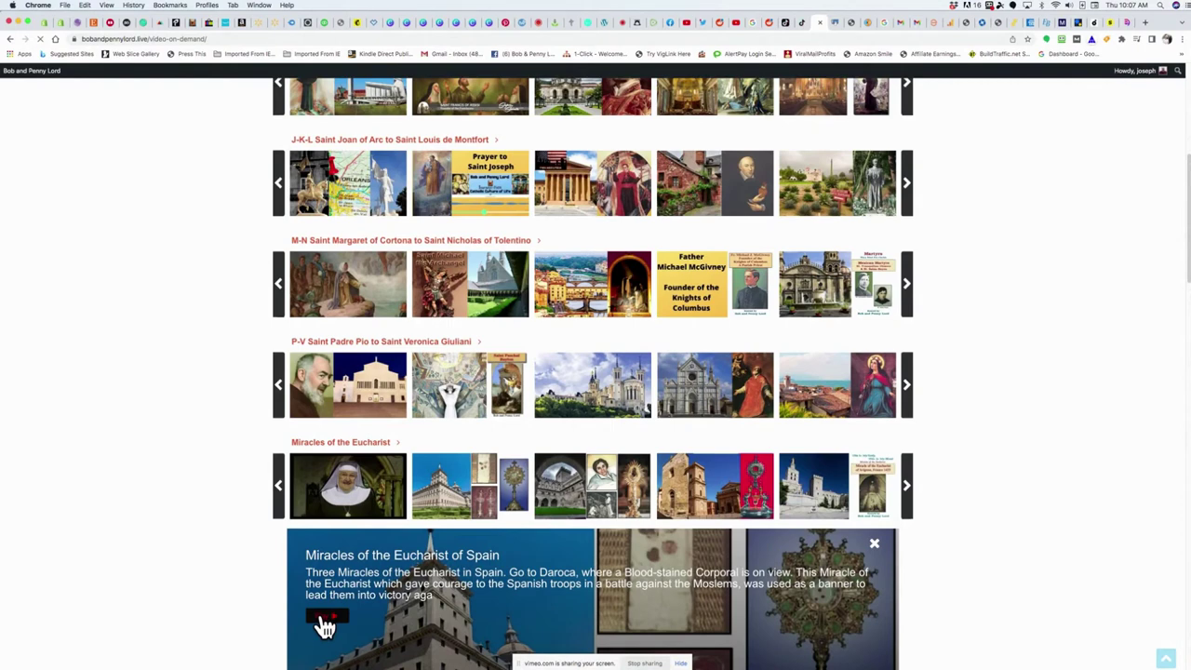
left_click(325, 630)
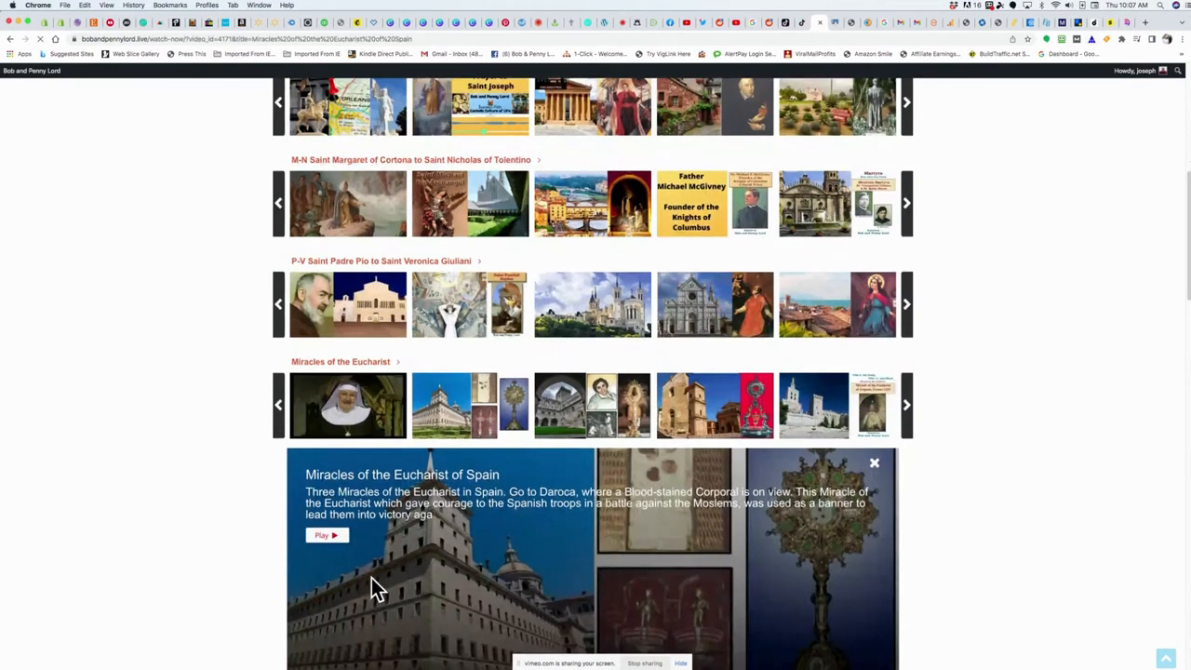
left_click(323, 535)
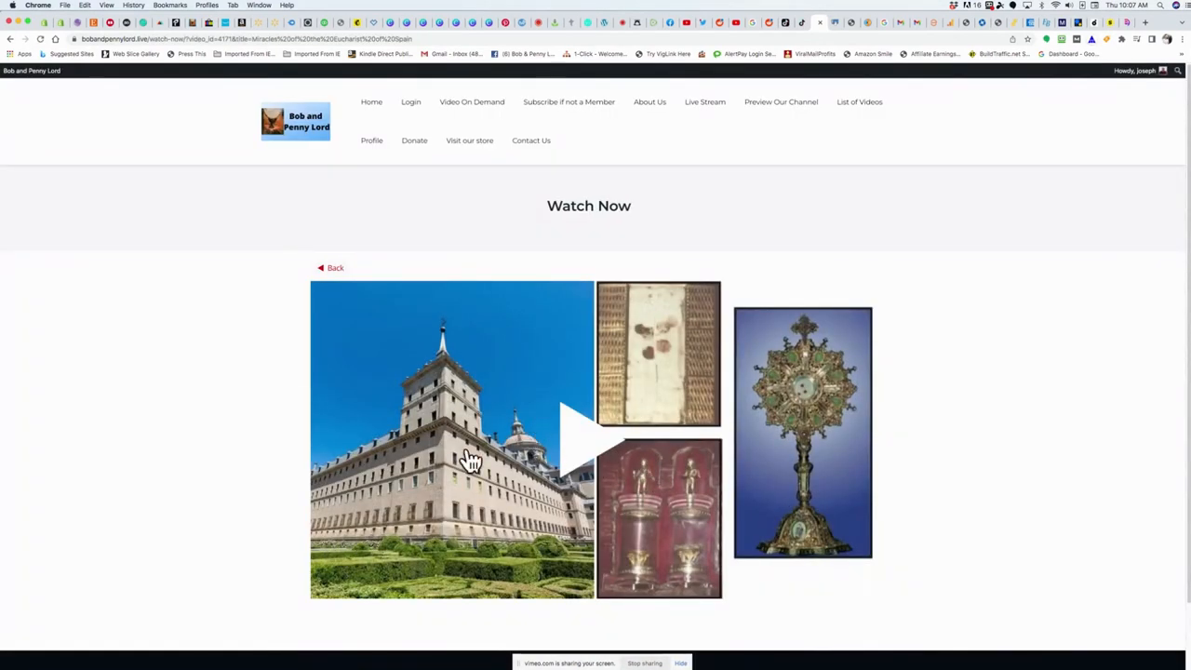